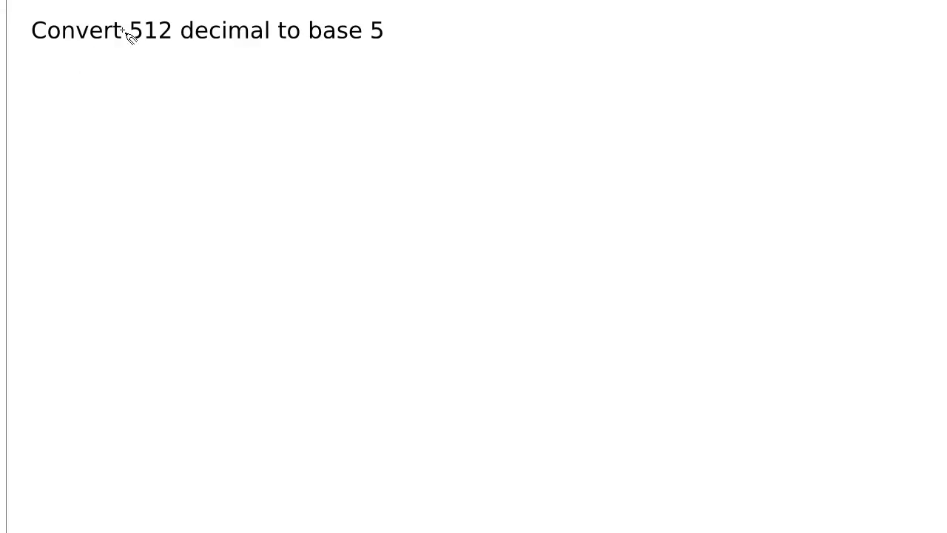
mouse_move(166, 52)
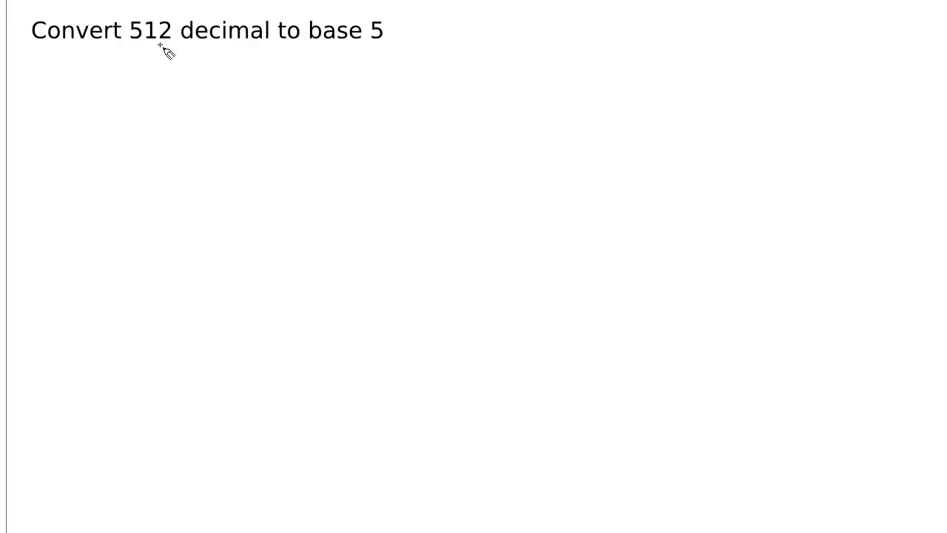
mouse_move(125, 106)
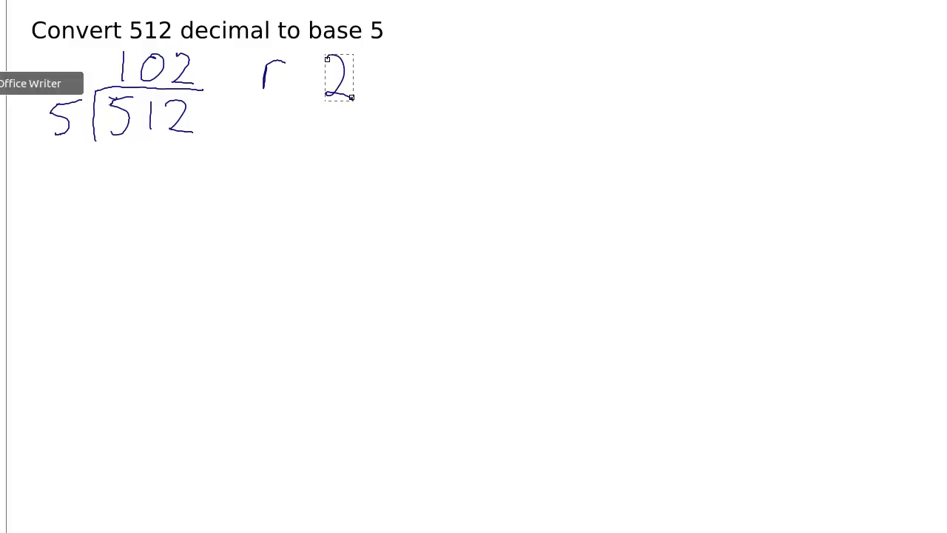
- Handwrite the divisions 102 ÷ 5 = 20 r 2, 20 ÷ 5 = 4 r 0, and 5 into 4 giving 0
drag(118, 230, 148, 267)
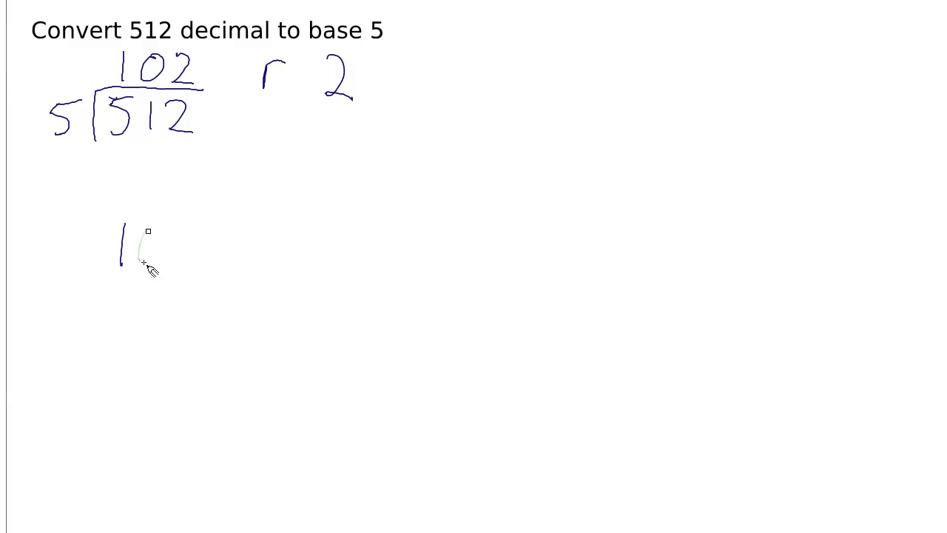
drag(148, 237, 207, 259)
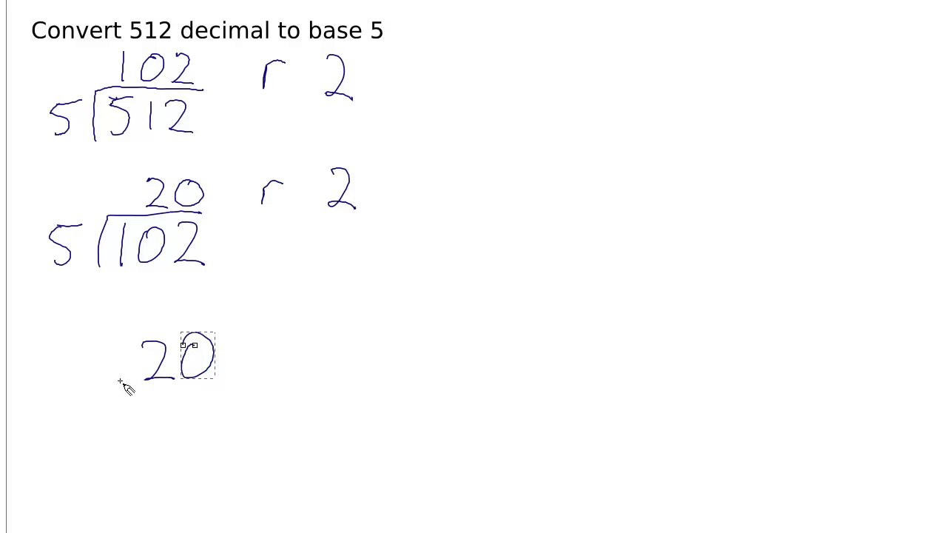
drag(118, 384, 221, 318)
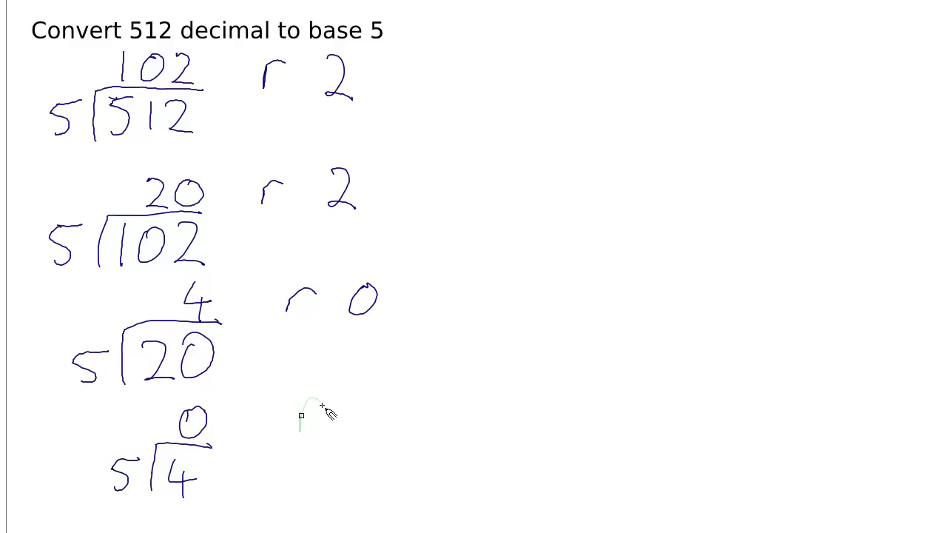
- Handwrite 'r 4' beside the final division of 4 by 5
drag(299, 414, 373, 429)
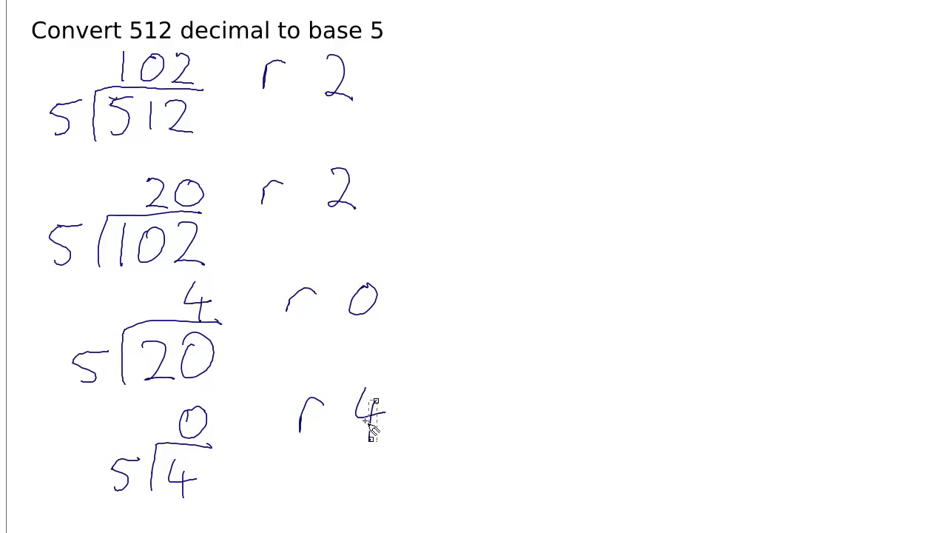
mouse_move(437, 432)
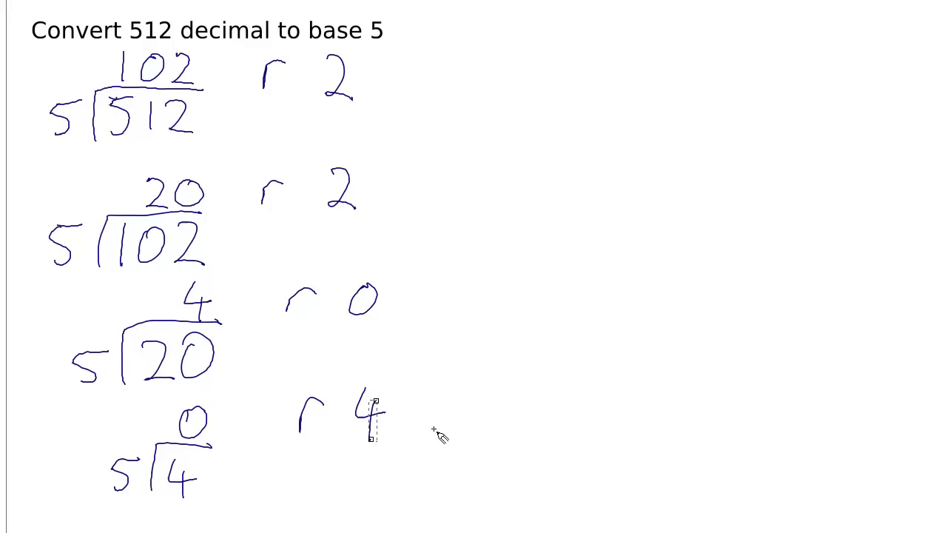
mouse_move(434, 438)
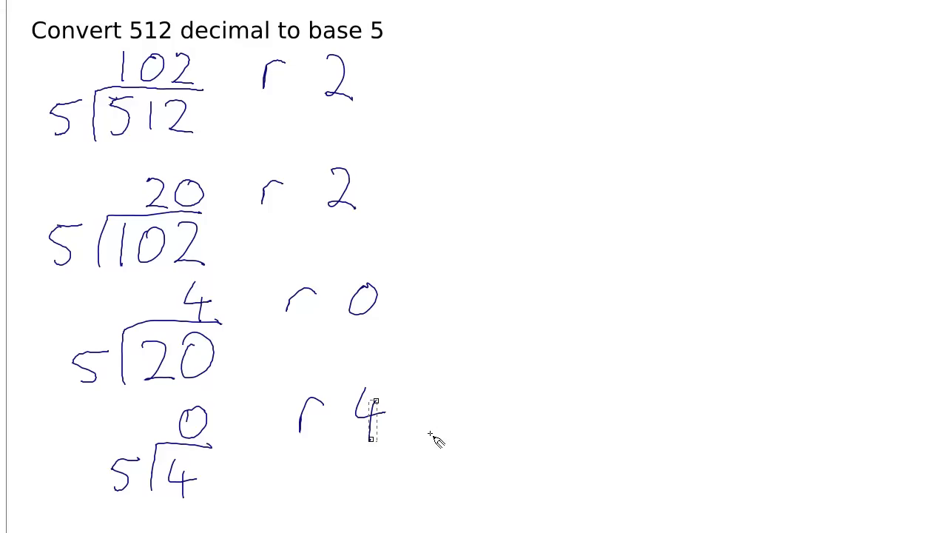
mouse_move(480, 84)
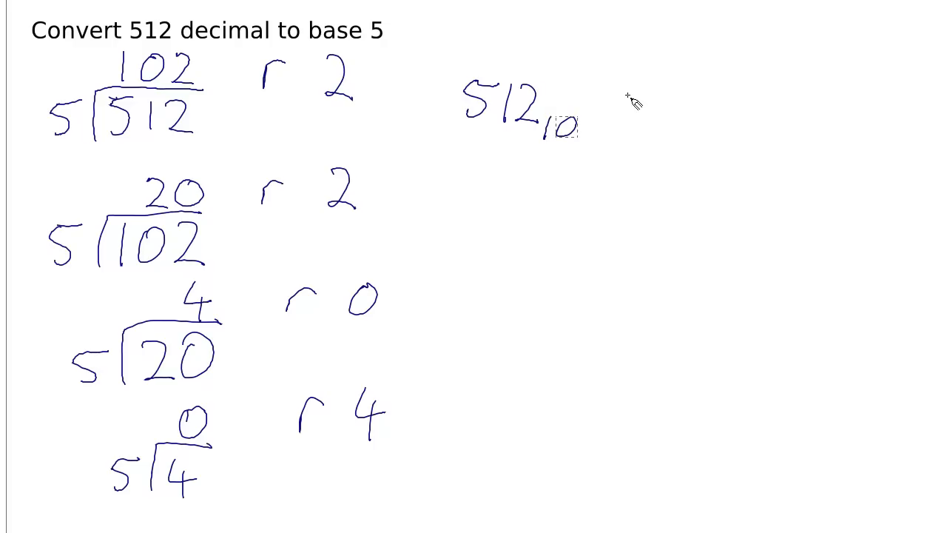
- Handwrite '512₁₀ = 4022₅' to the right and an upward arrow along the remainder column
drag(636, 104, 669, 125)
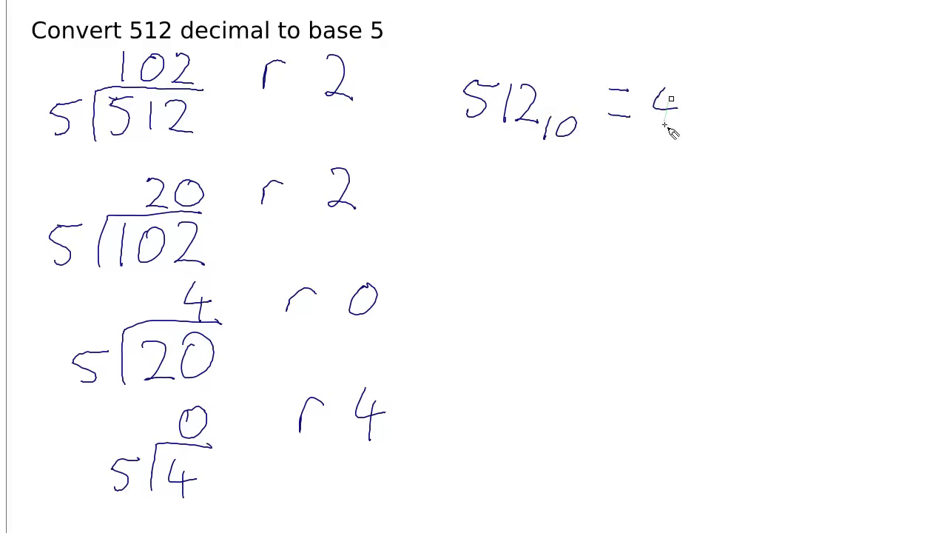
drag(658, 104, 754, 111)
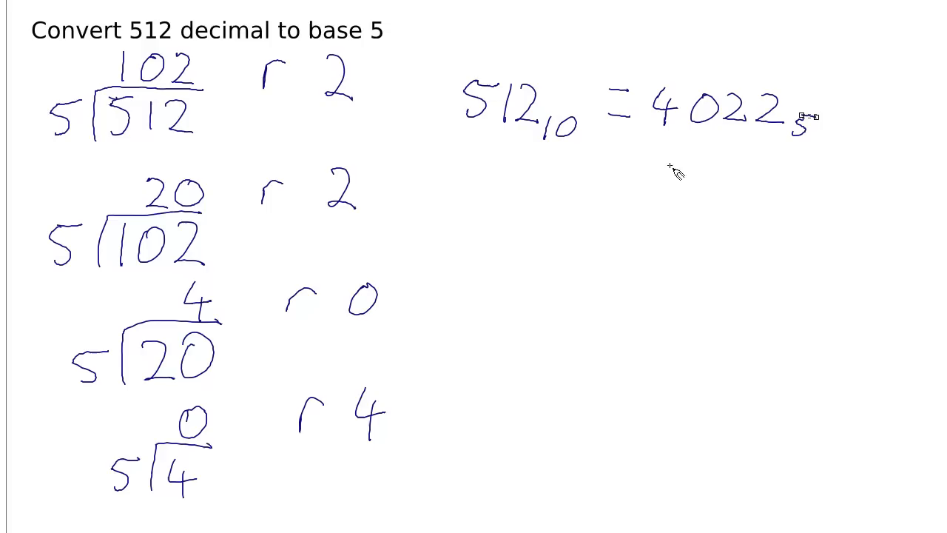
drag(417, 417, 411, 244)
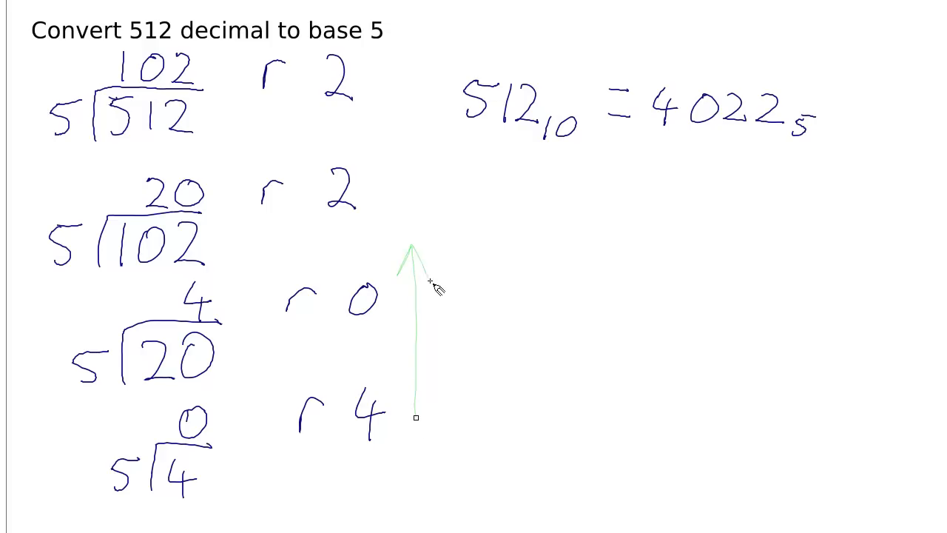